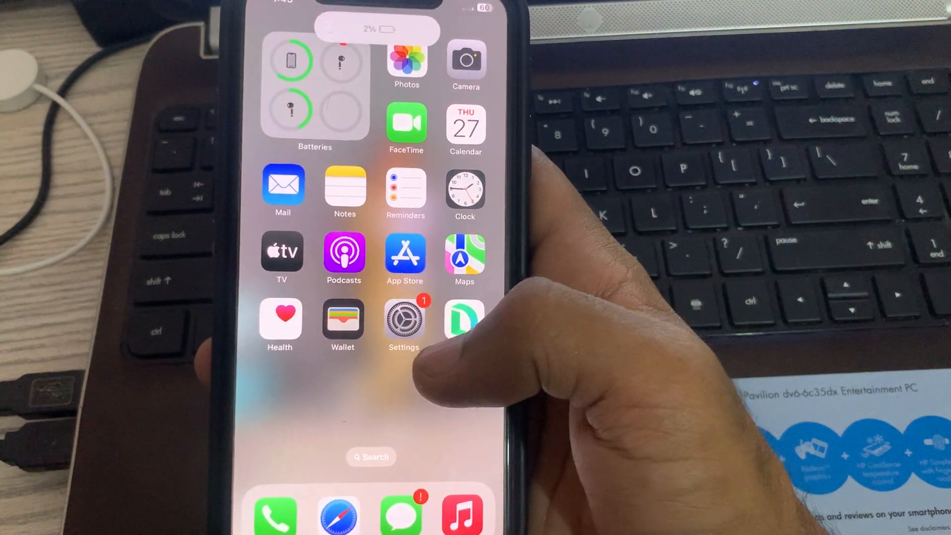
click(403, 318)
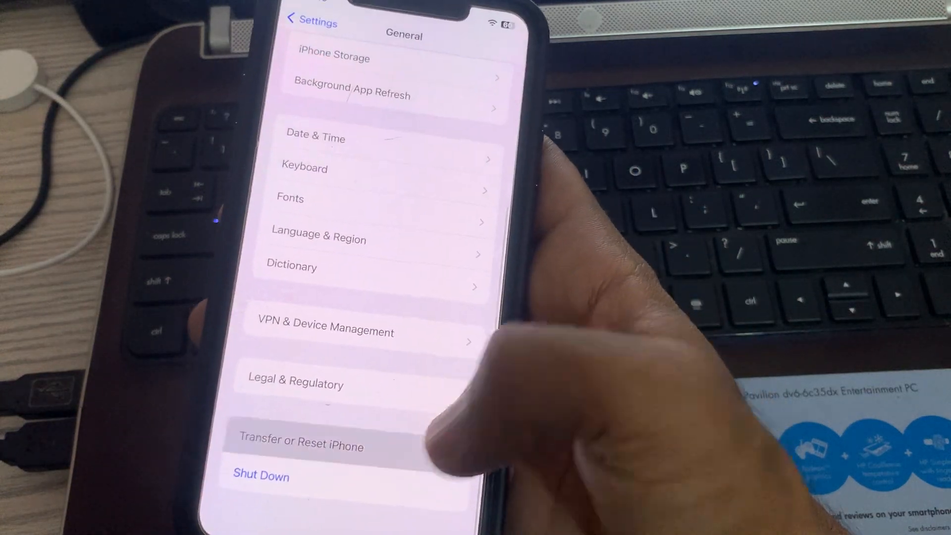
click(299, 443)
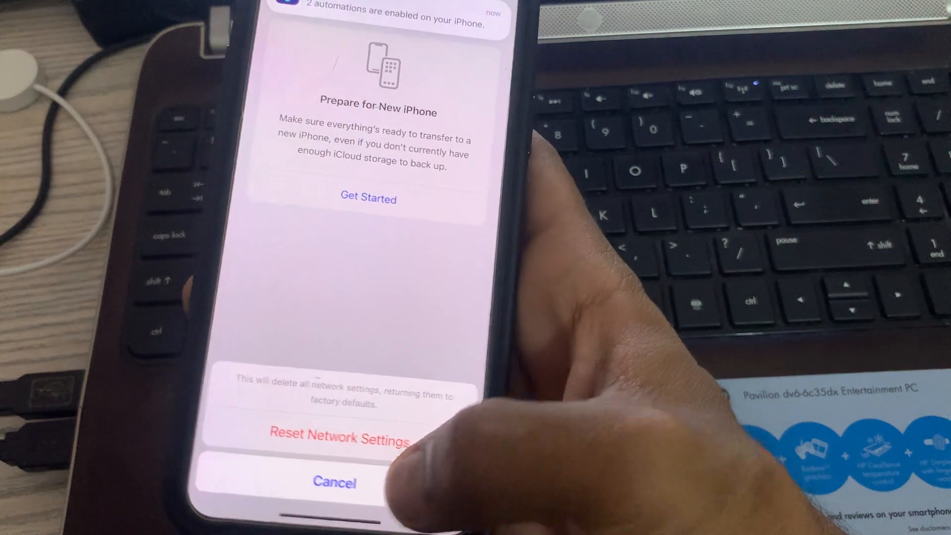
click(334, 482)
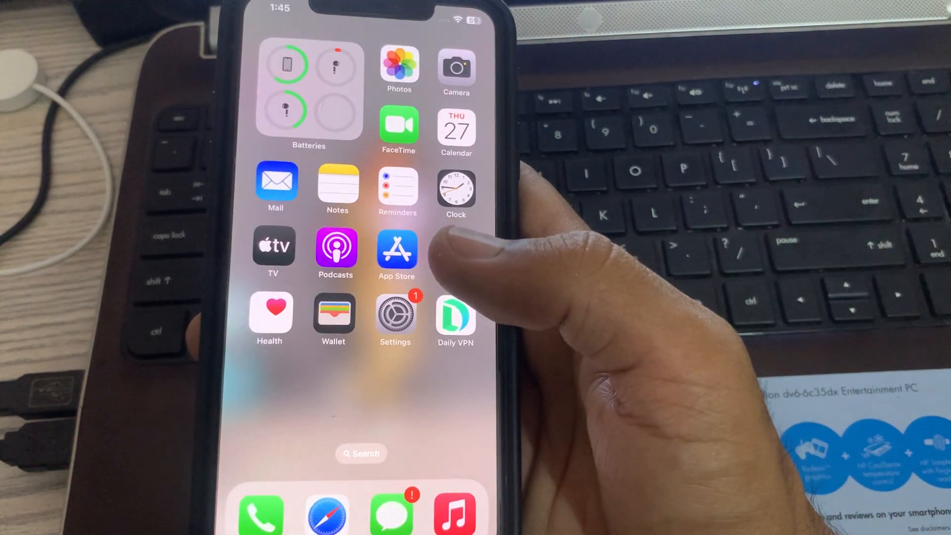